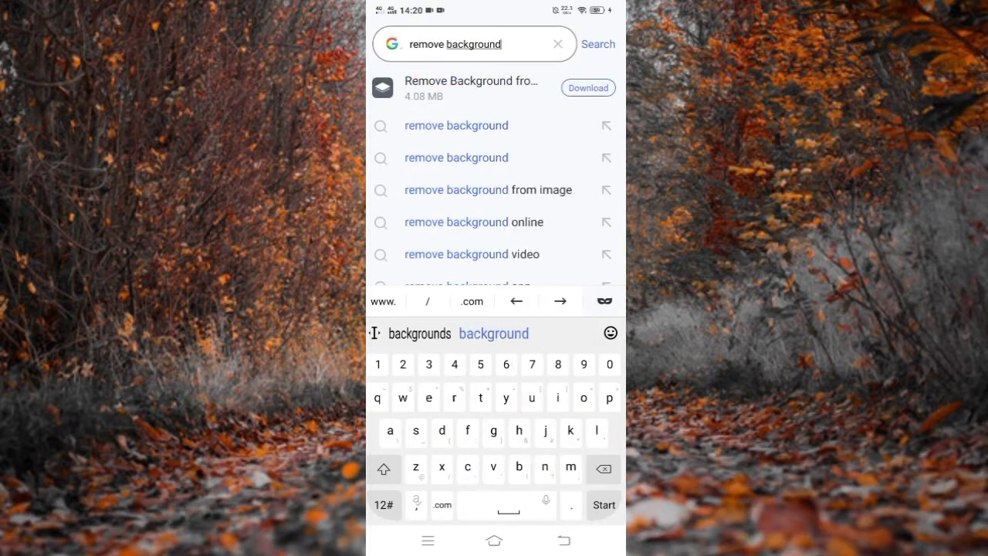
Search Google for 'remove background' and open the remove.bg result.
{"action": "left_click", "coordinate": [603, 505]}
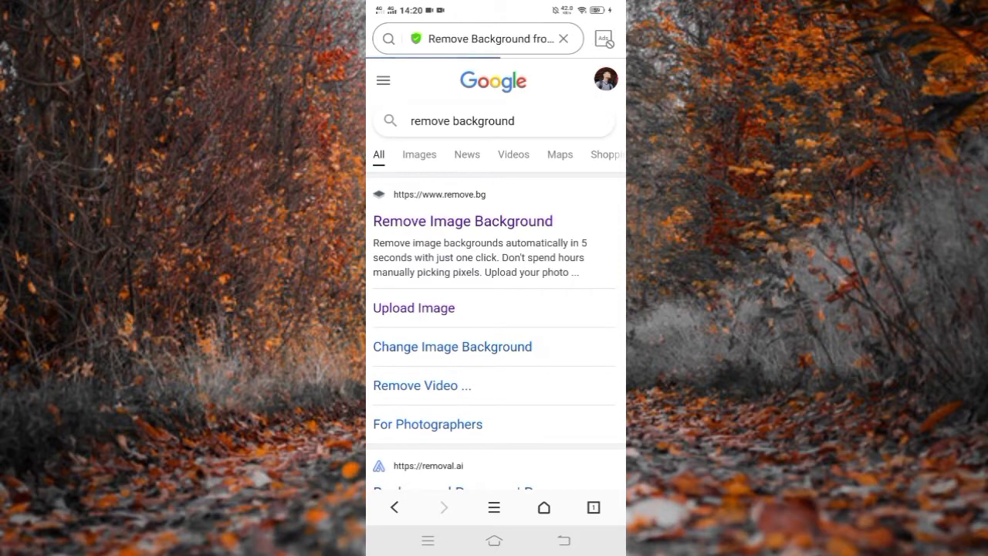
{"action": "left_click", "coordinate": [462, 221]}
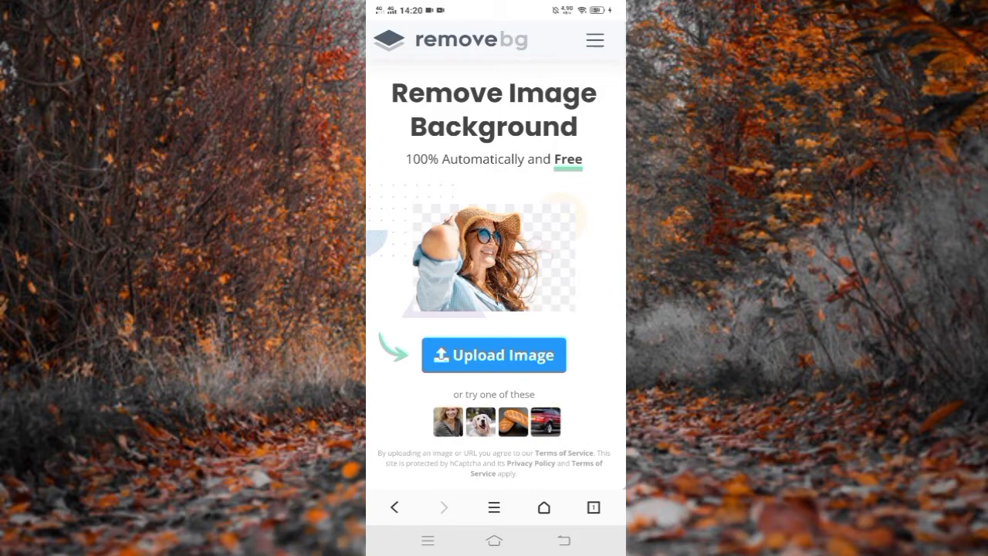
Upload the photo of the man with a backpack to remove.bg.
{"action": "left_click", "coordinate": [493, 354]}
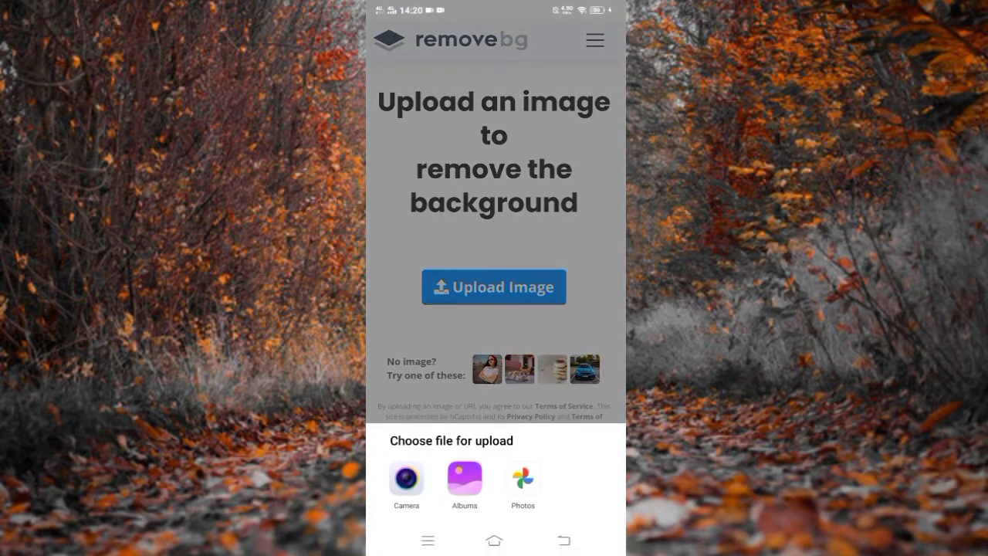
{"action": "left_click", "coordinate": [464, 475]}
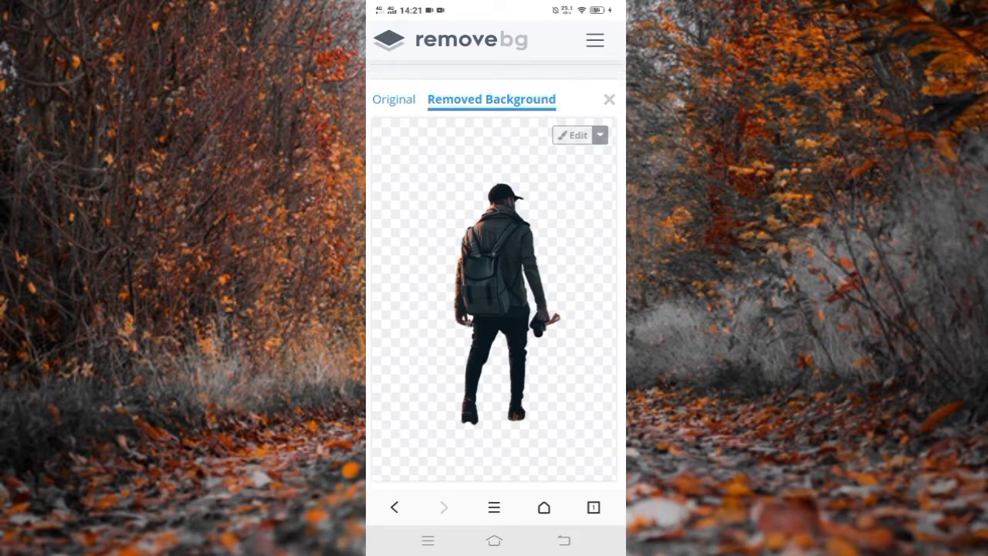
Compare the cut-out with the original, then download the background-free image.
{"action": "left_click", "coordinate": [395, 99]}
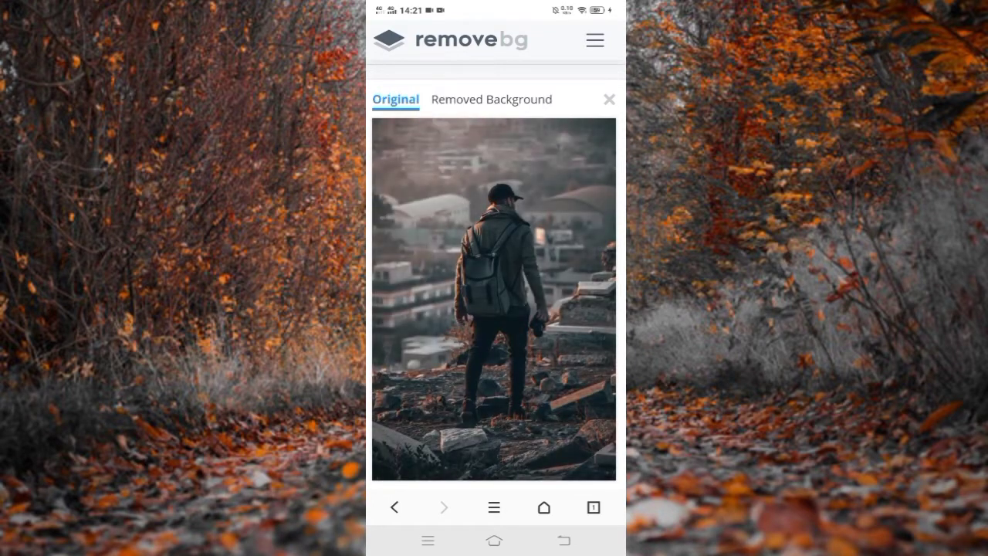
{"action": "left_click", "coordinate": [490, 99]}
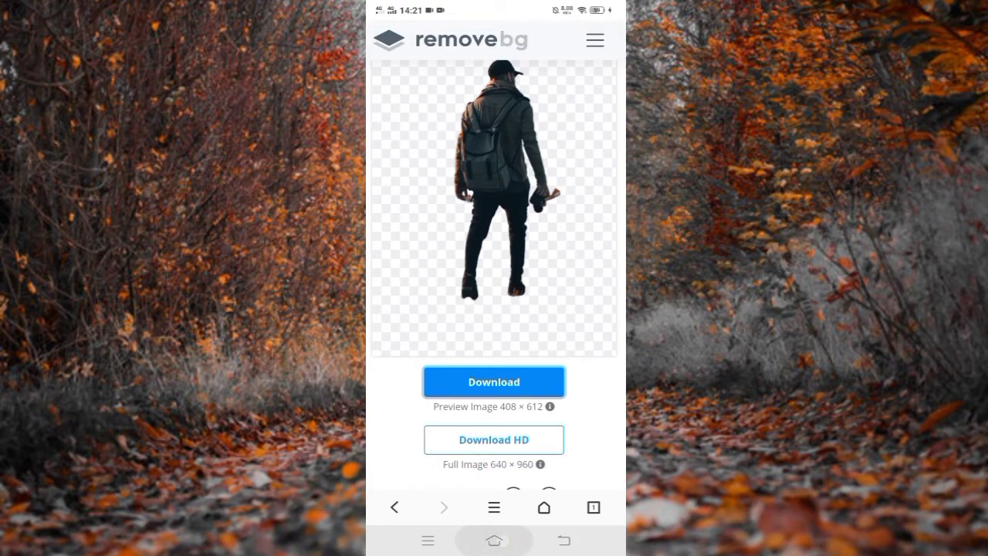
{"action": "left_click", "coordinate": [493, 539]}
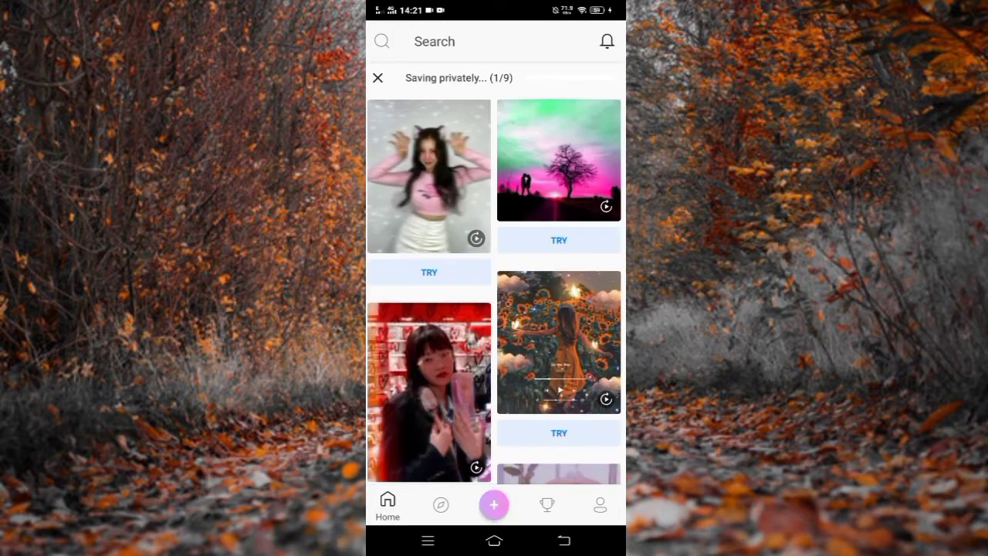
Start a PicsArt edit of the autumn forest path photo and show the blur effects.
{"action": "left_click", "coordinate": [494, 504]}
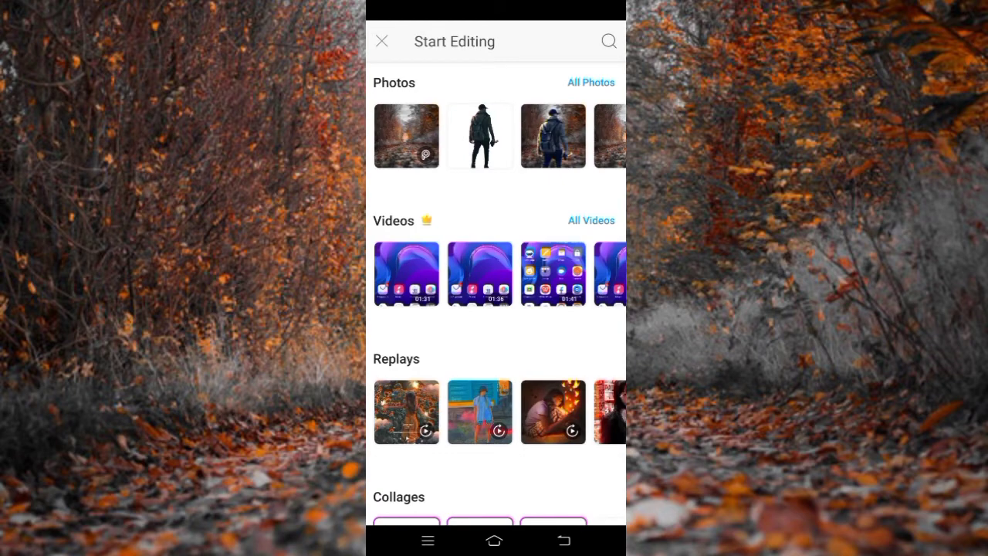
{"action": "left_click", "coordinate": [406, 136]}
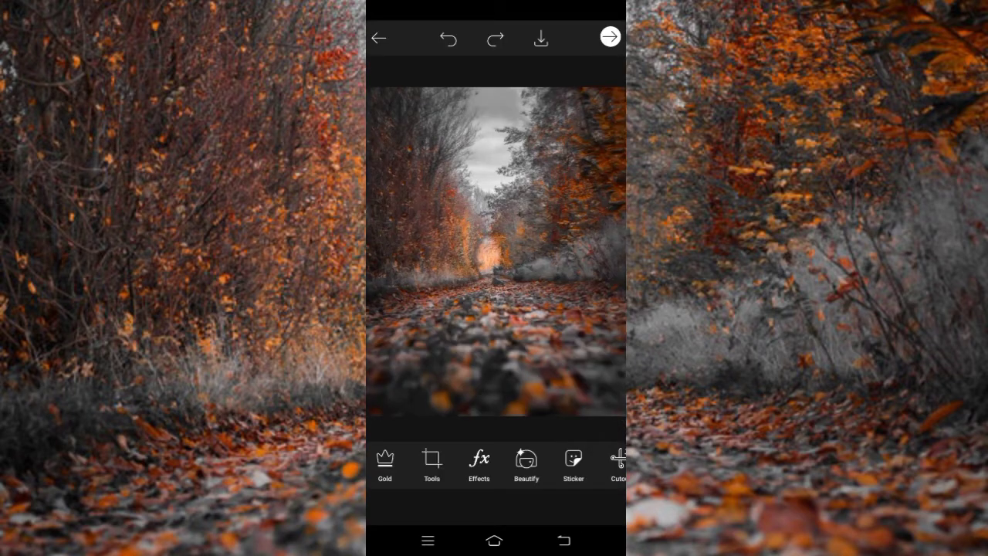
{"action": "left_click", "coordinate": [479, 466]}
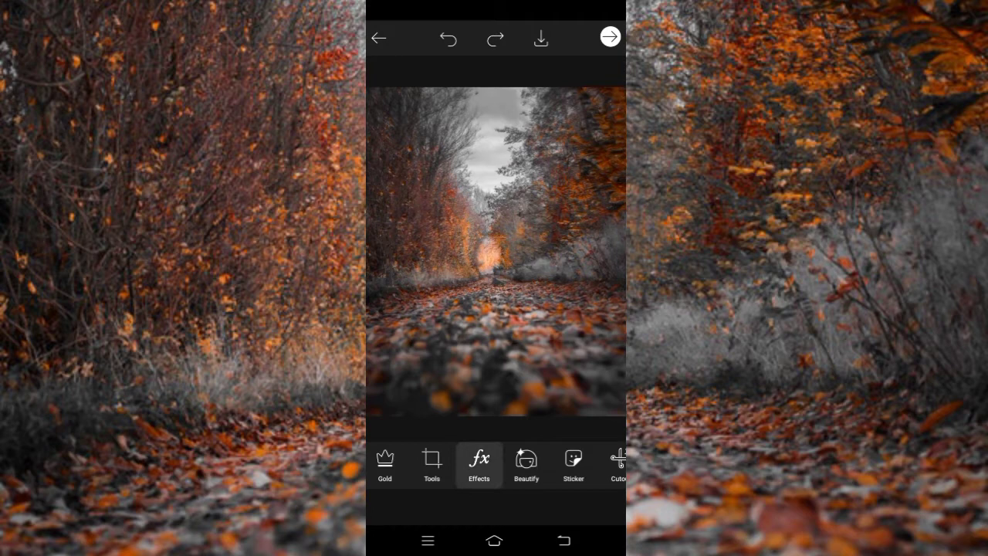
{"action": "left_click", "coordinate": [479, 463]}
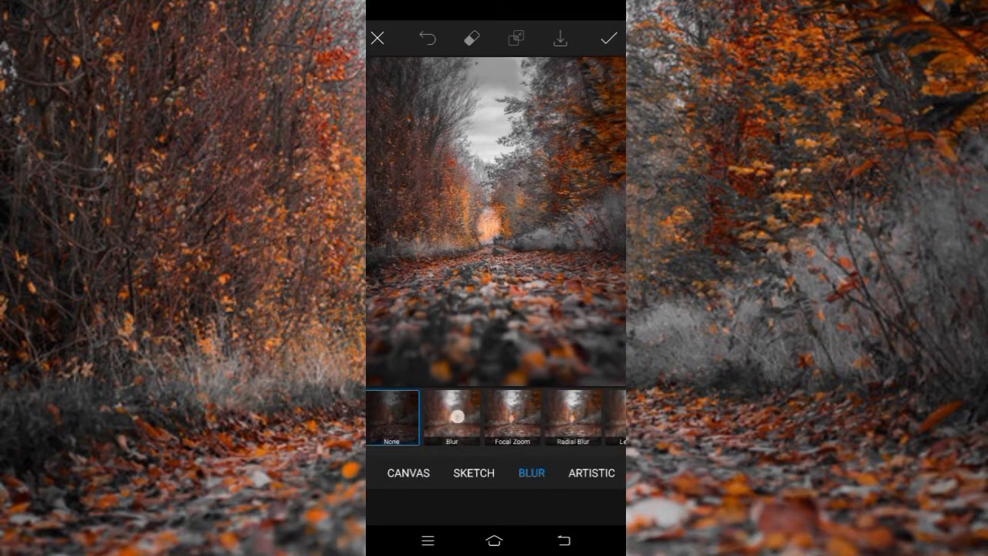
Apply a Focal Zoom blur with focus size 89 to the forest path photo.
{"action": "left_click", "coordinate": [452, 417]}
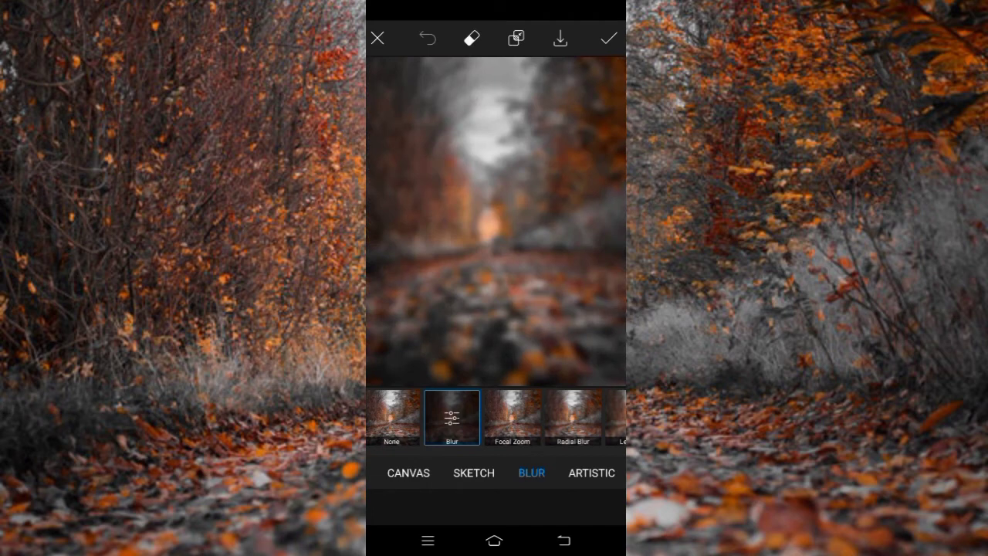
{"action": "left_click", "coordinate": [511, 418]}
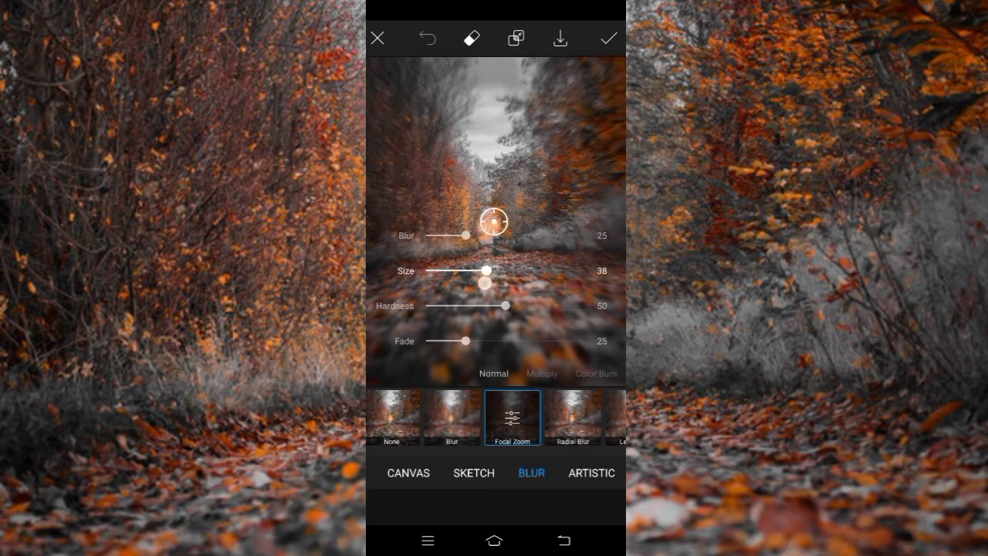
{"action": "left_click_drag", "start_coordinate": [486, 270], "coordinate": [569, 270]}
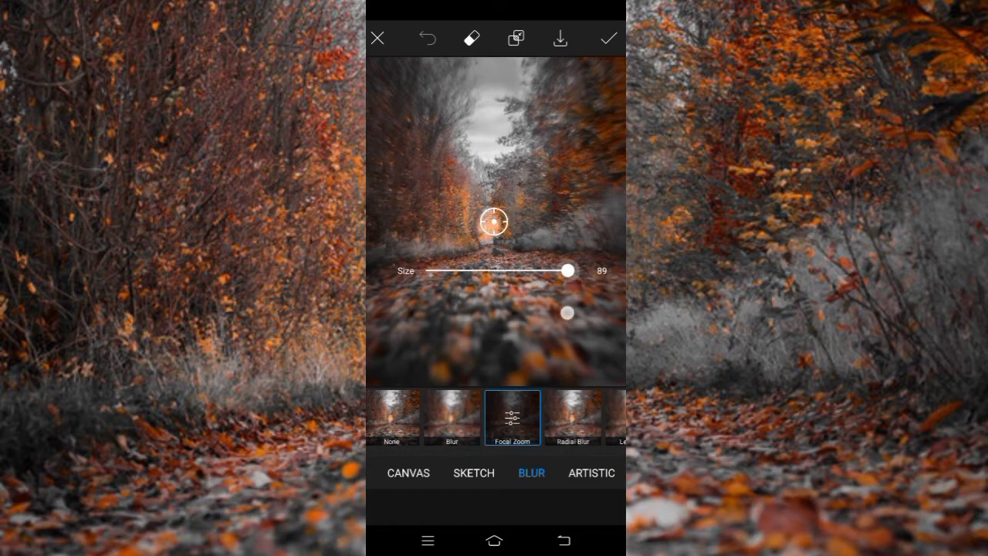
{"action": "left_click", "coordinate": [609, 38]}
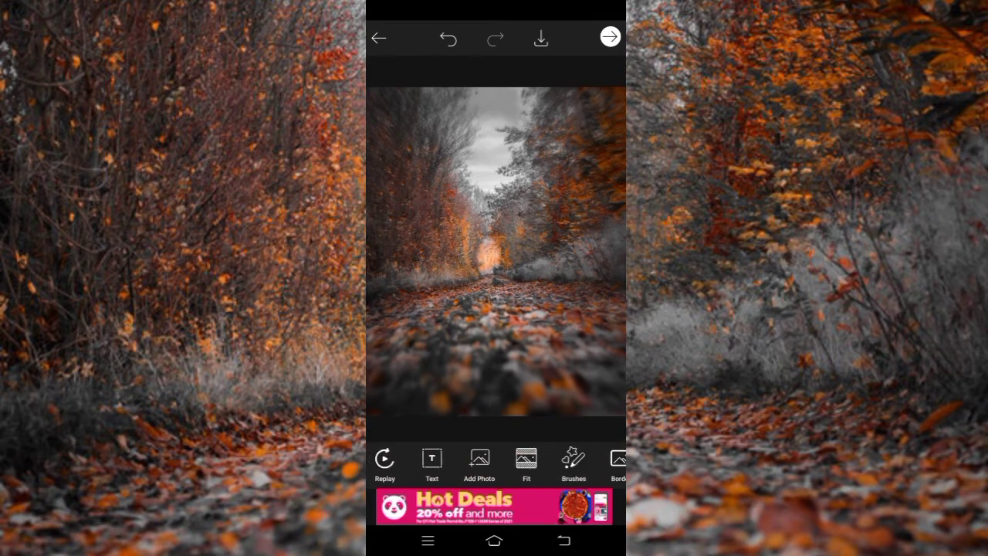
Add the background-removed image of the man as a layer over the blurred path.
{"action": "left_click", "coordinate": [478, 463]}
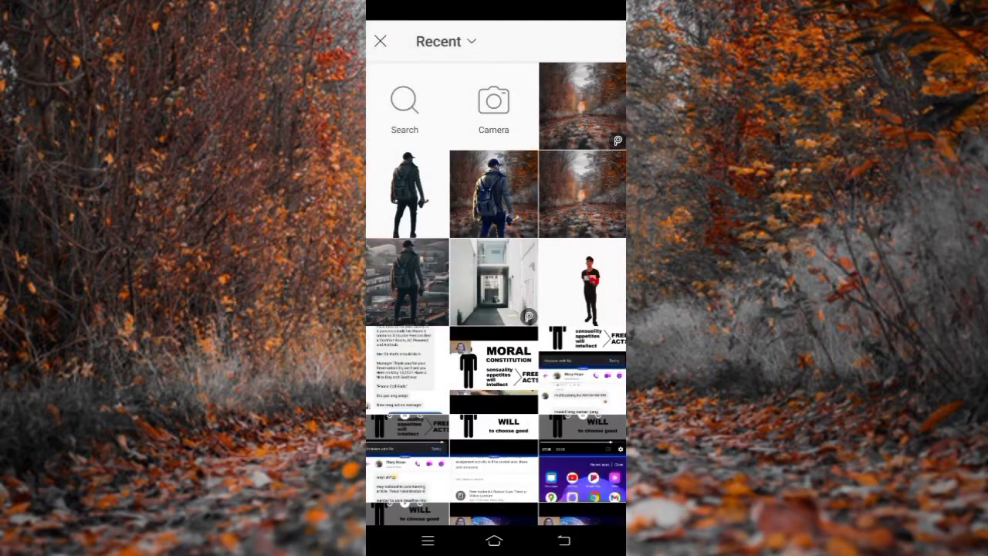
{"action": "left_click", "coordinate": [493, 193]}
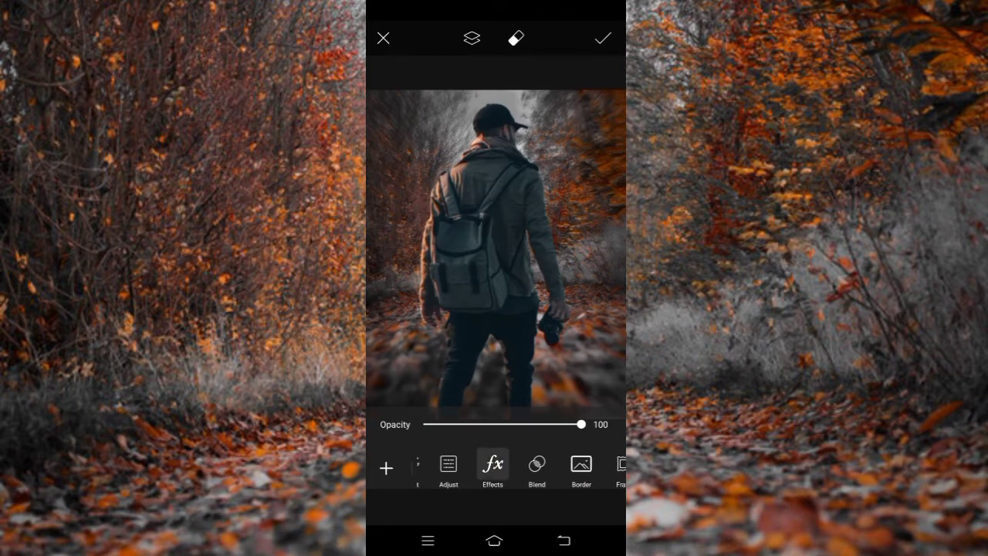
Give the man's layer a Saturation color effect with amount 93.
{"action": "left_click", "coordinate": [492, 466]}
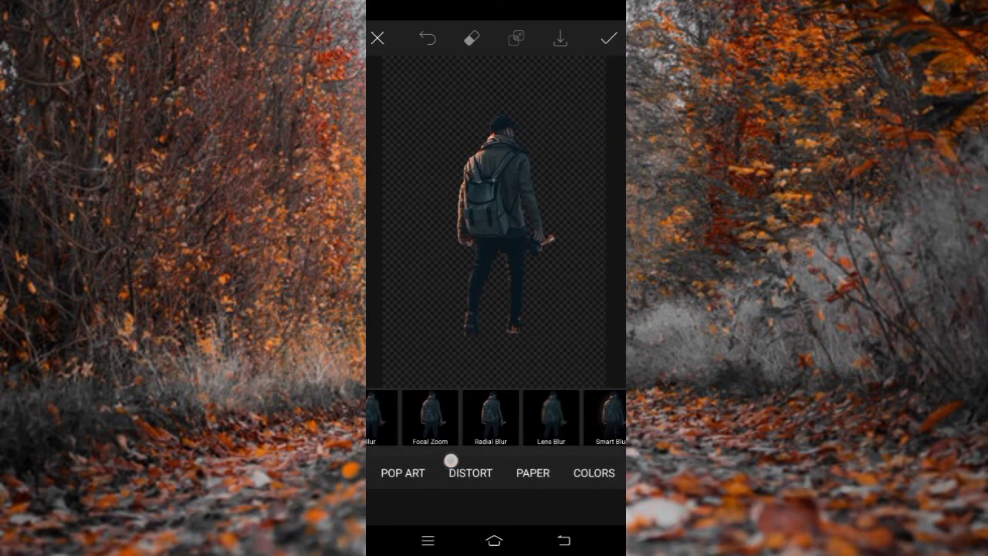
{"action": "left_click", "coordinate": [593, 473]}
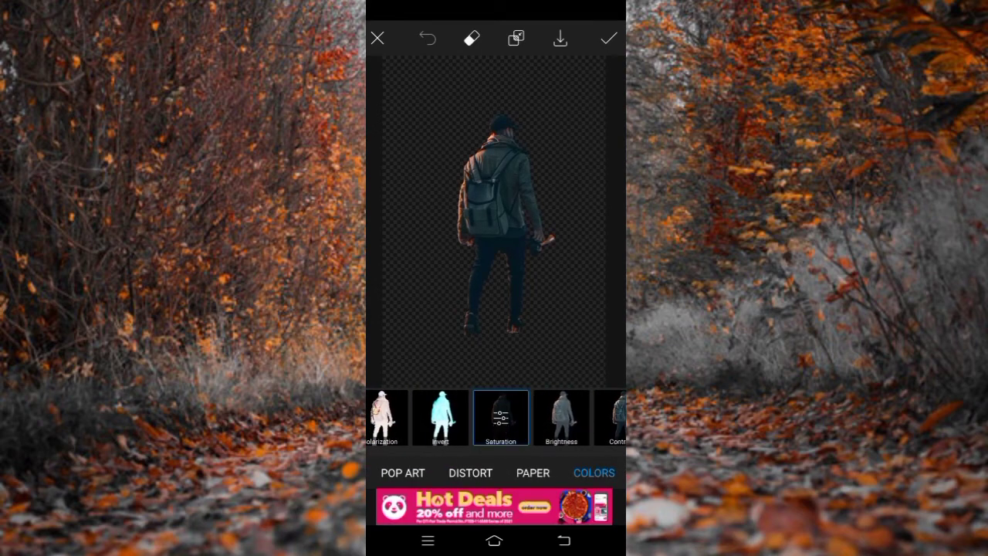
{"action": "left_click", "coordinate": [500, 417]}
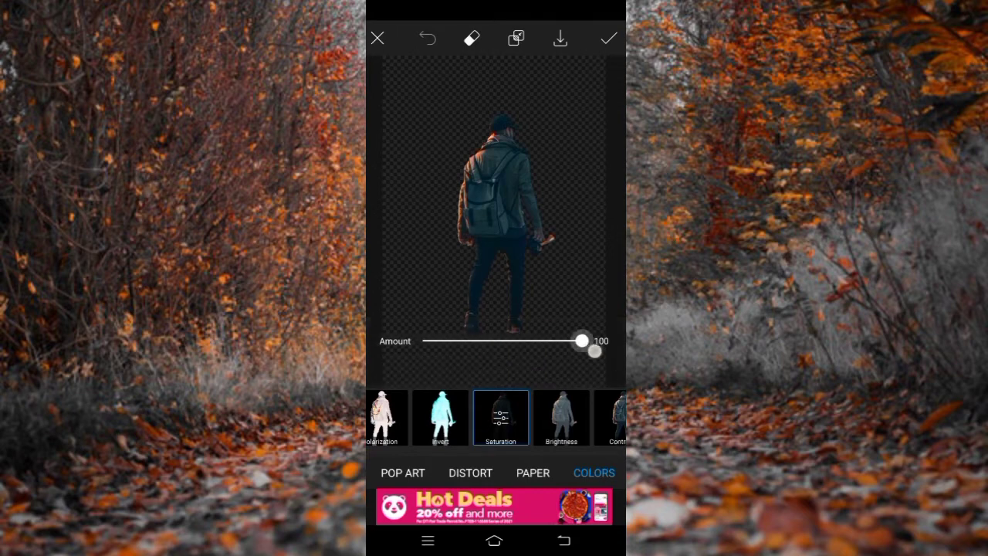
{"action": "left_click_drag", "start_coordinate": [583, 340], "coordinate": [570, 341]}
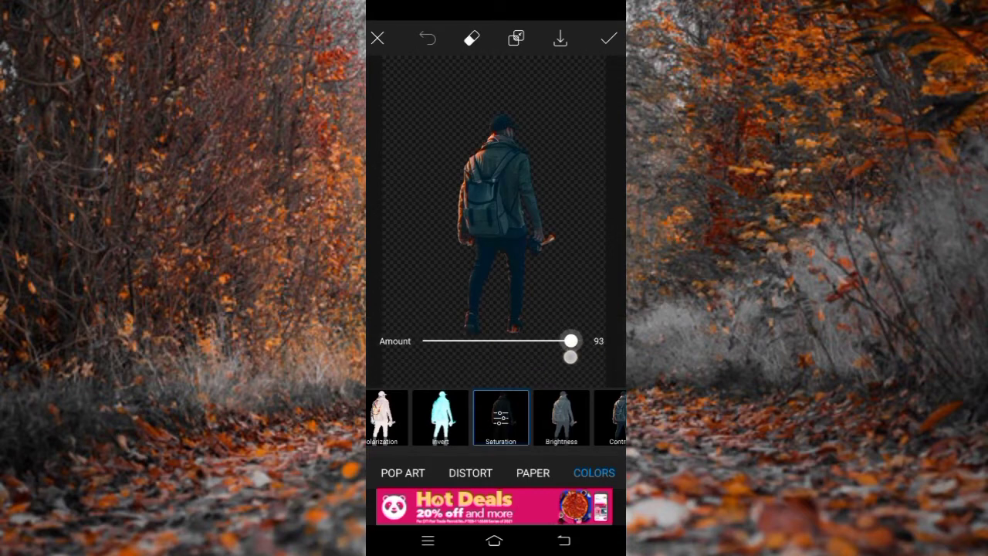
{"action": "left_click", "coordinate": [609, 39]}
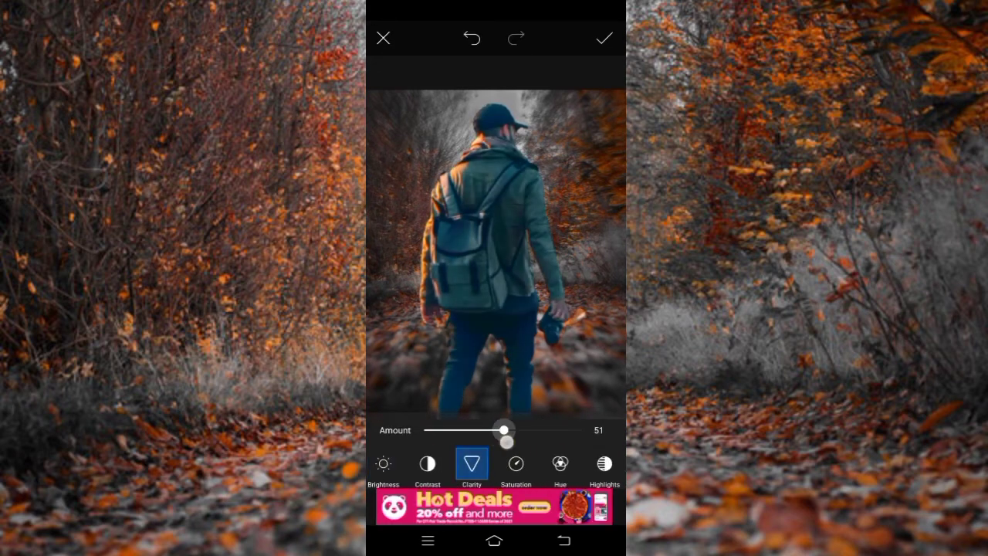
Try a hue shift on the man, then raise highlights to +58.
{"action": "left_click", "coordinate": [559, 463]}
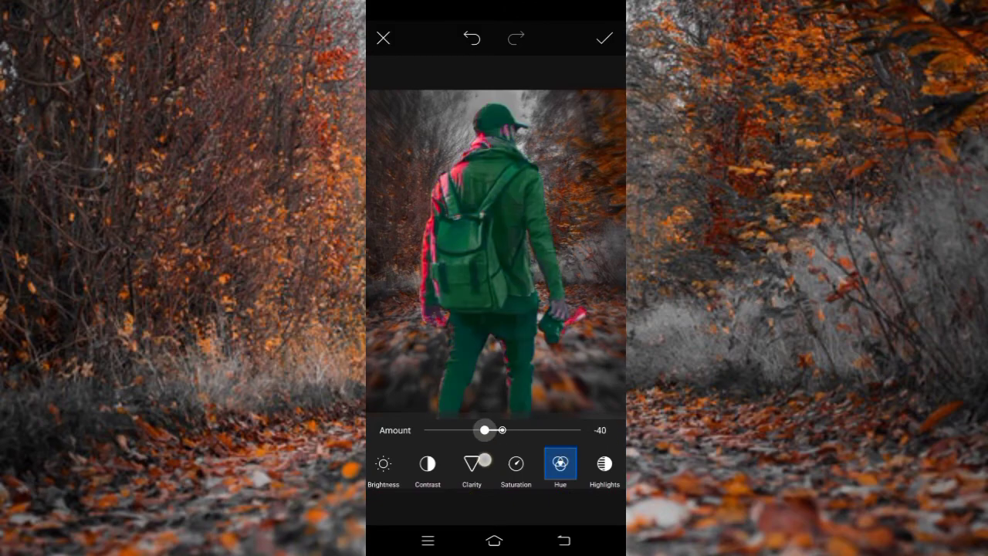
{"action": "left_click", "coordinate": [605, 463]}
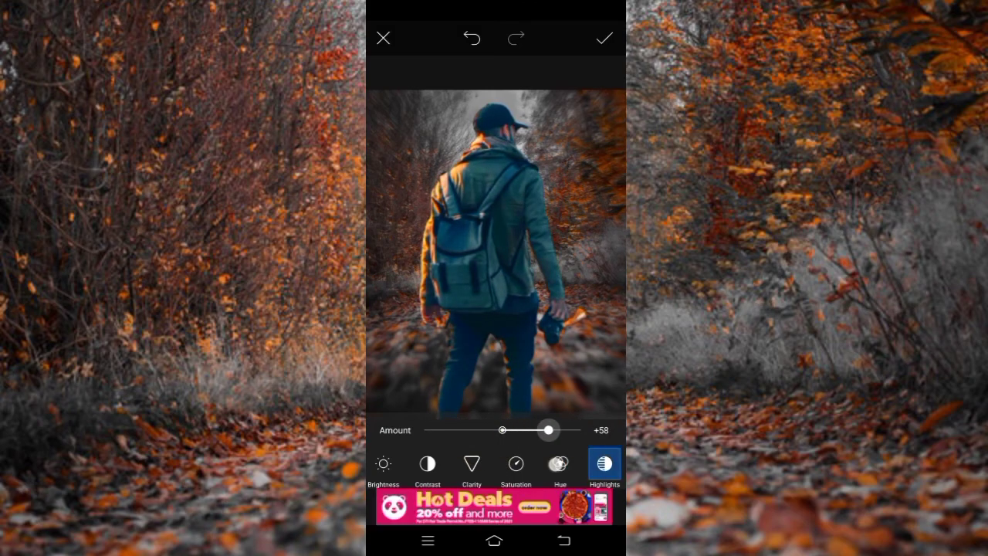